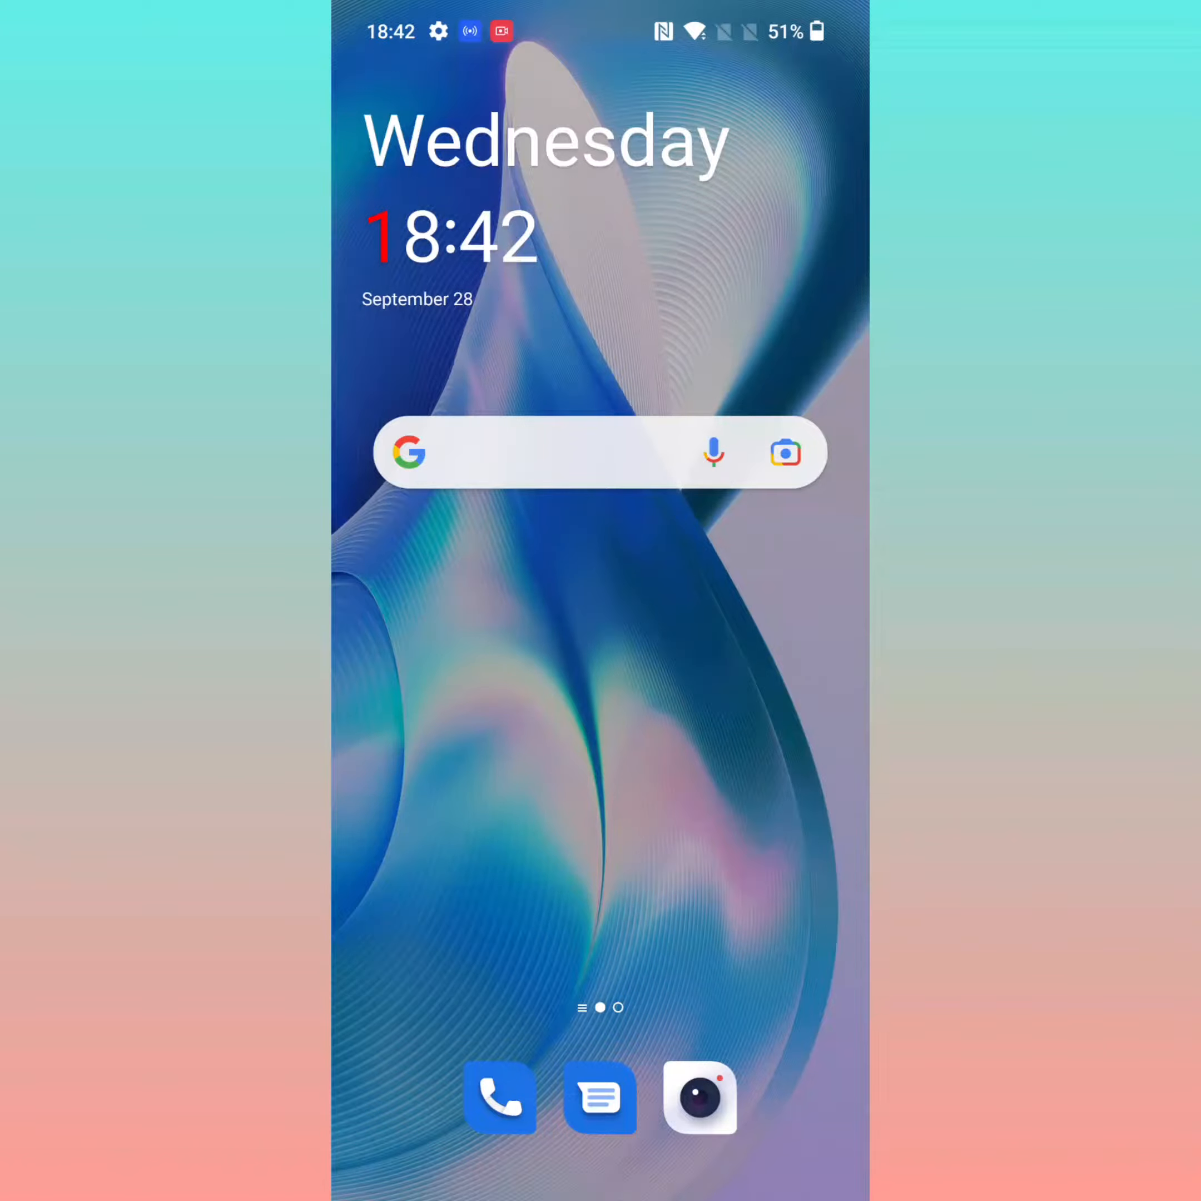
Switch system navigation from gestures to three-button navigation
scroll("up", 3)
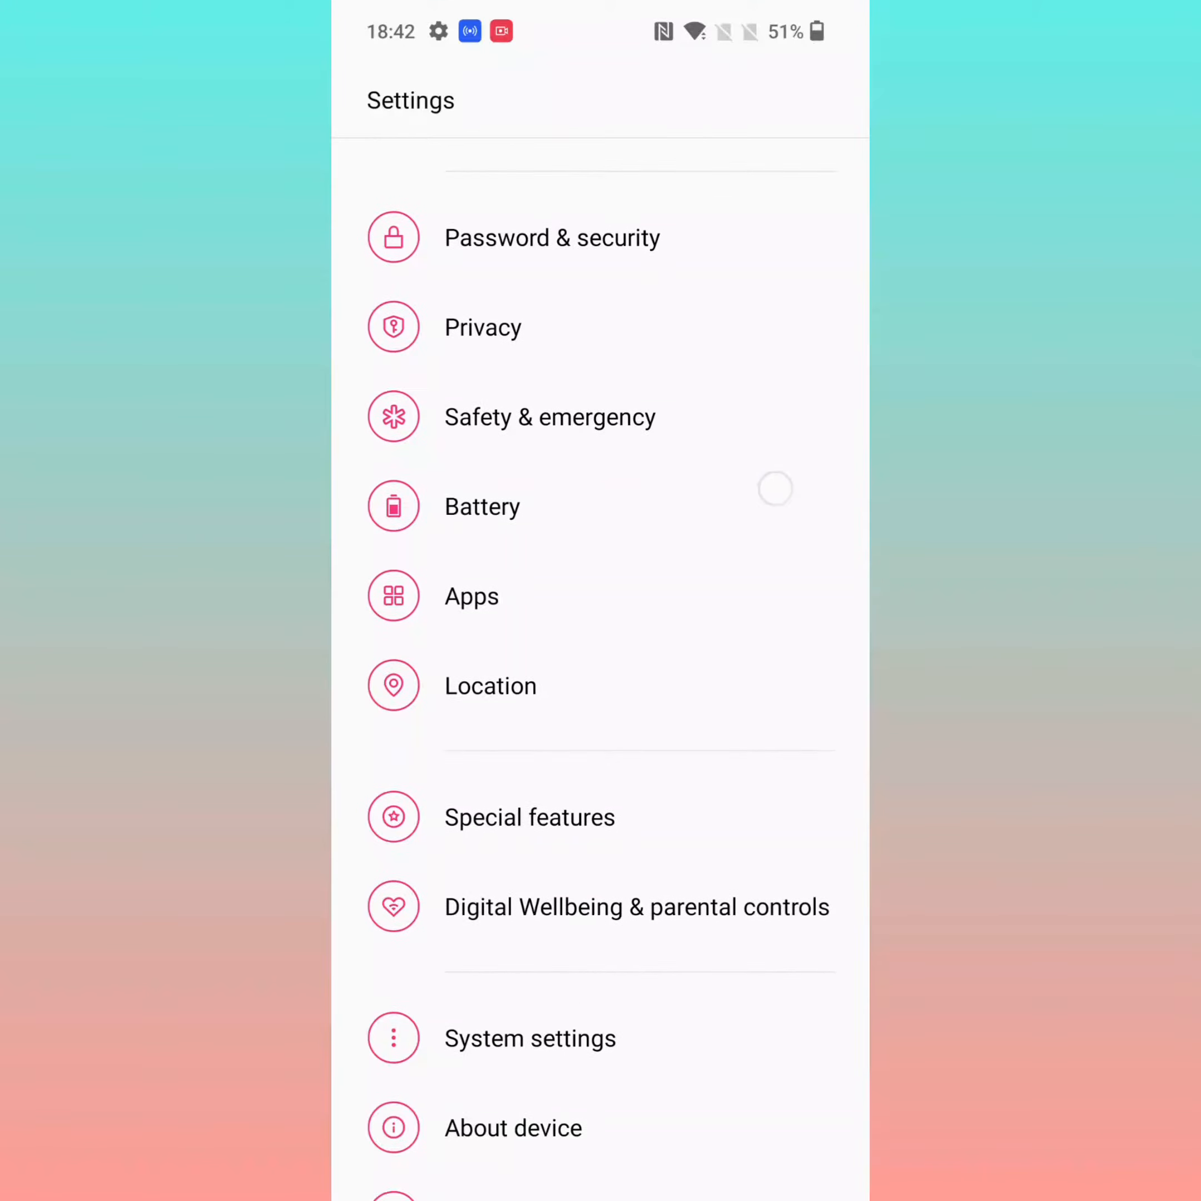
scroll("up", 3)
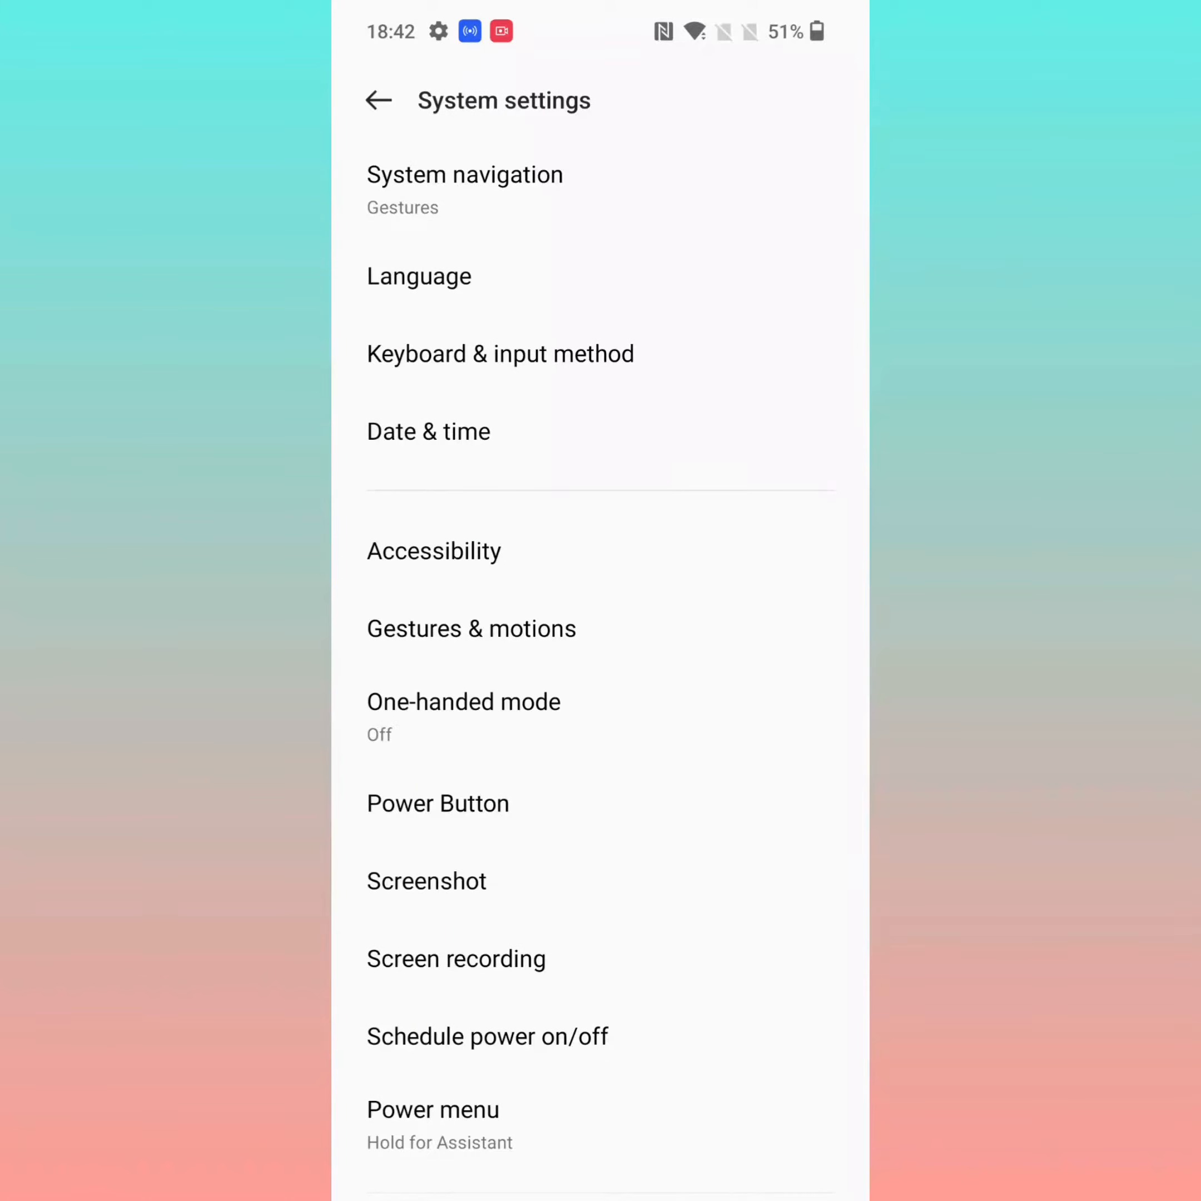
left_click(464, 189)
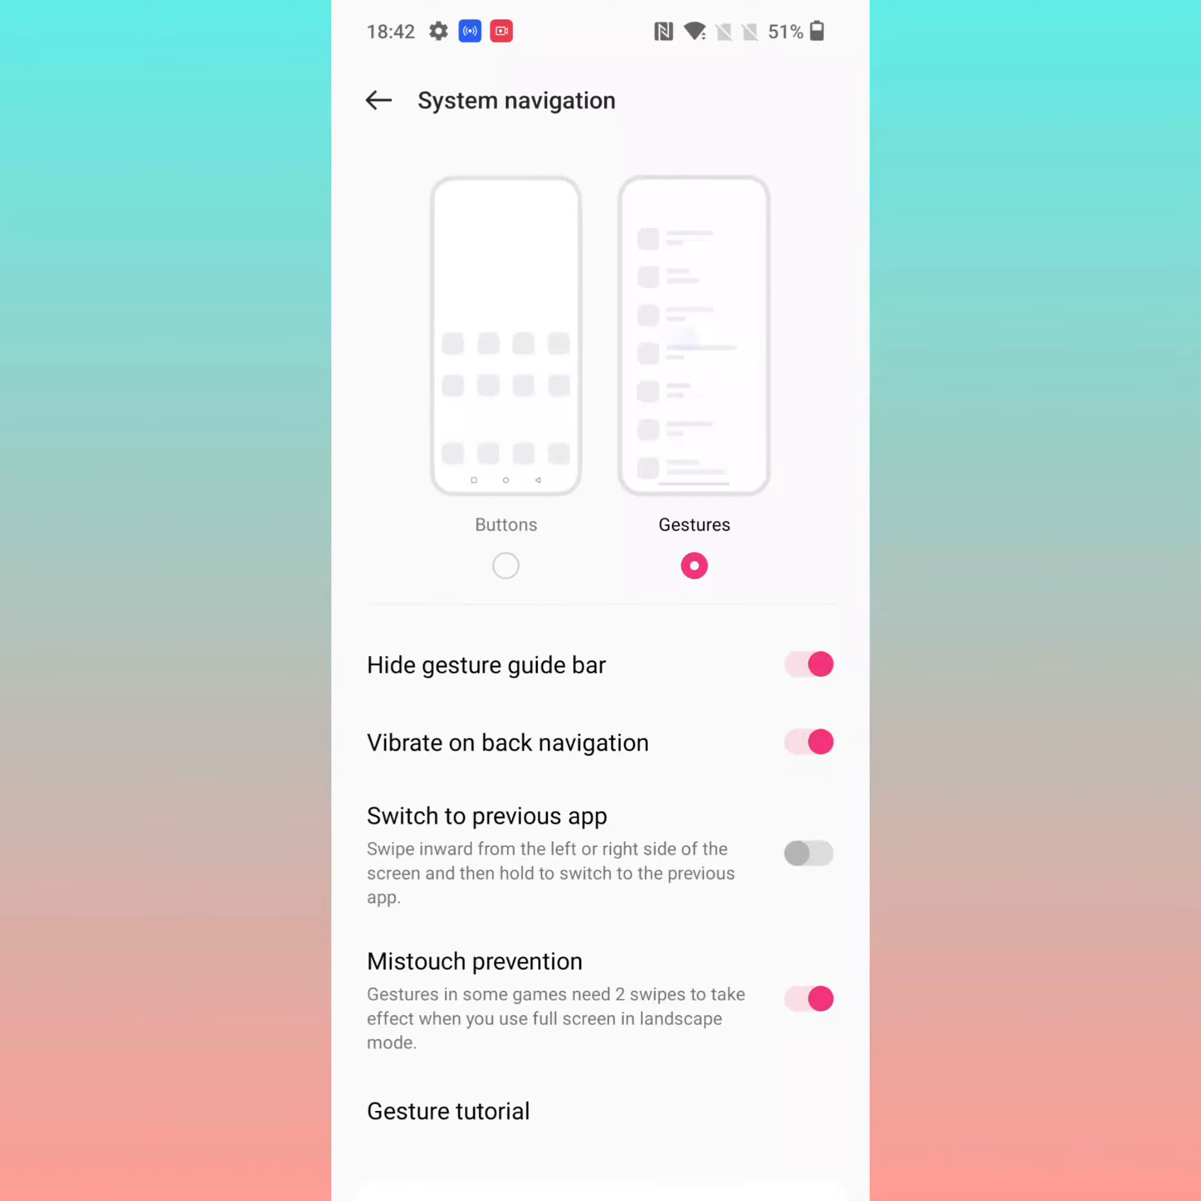
left_click(506, 565)
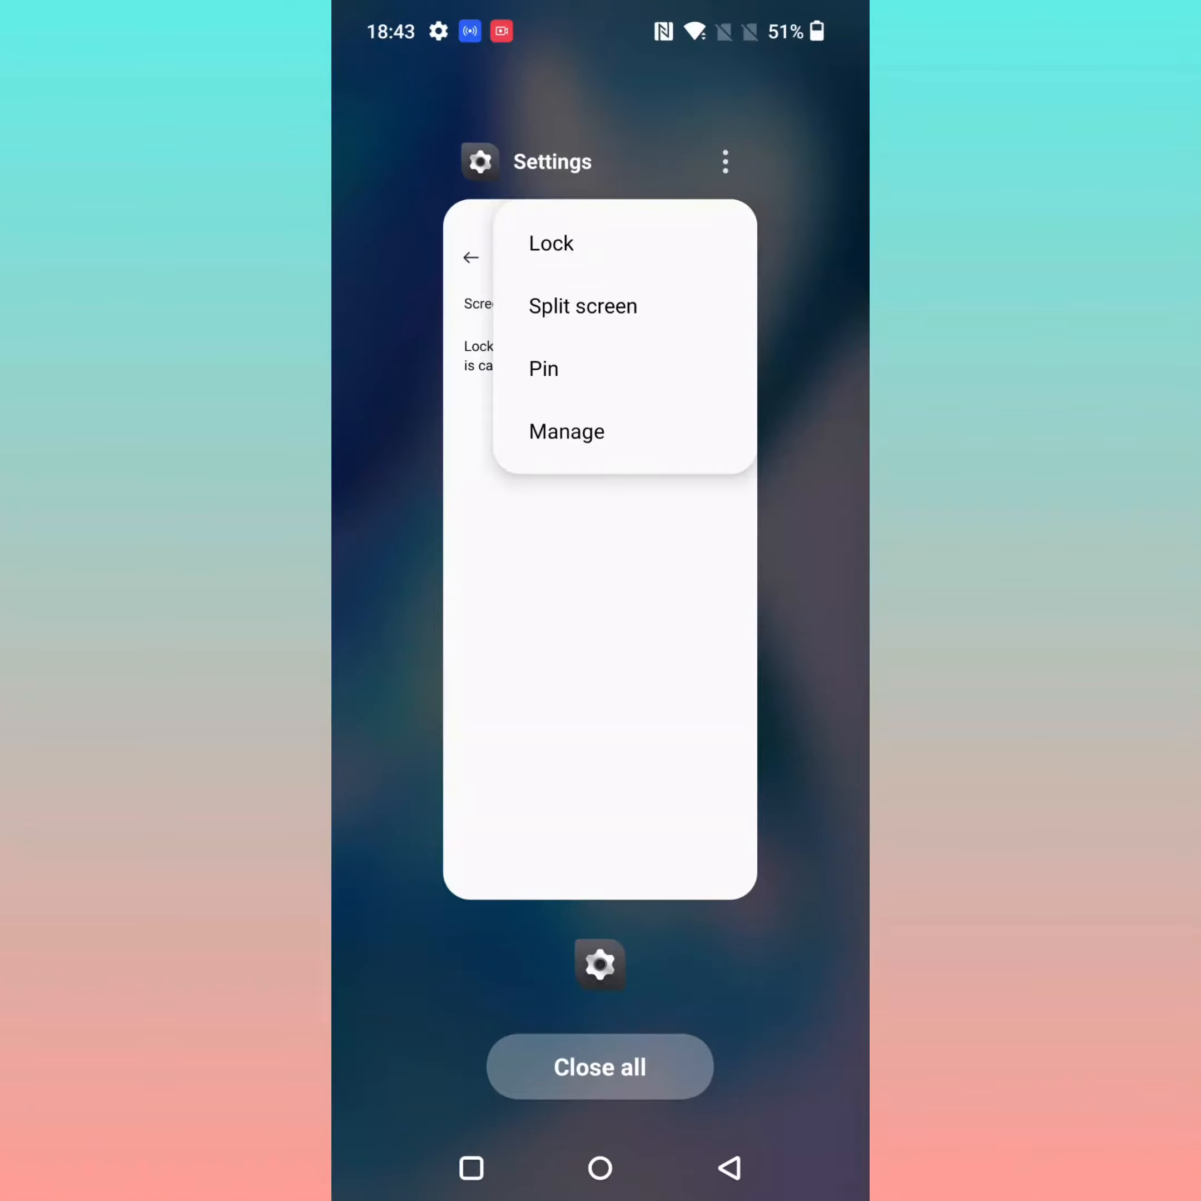
Pin the Settings app from its recent-apps card menu
left_click(543, 368)
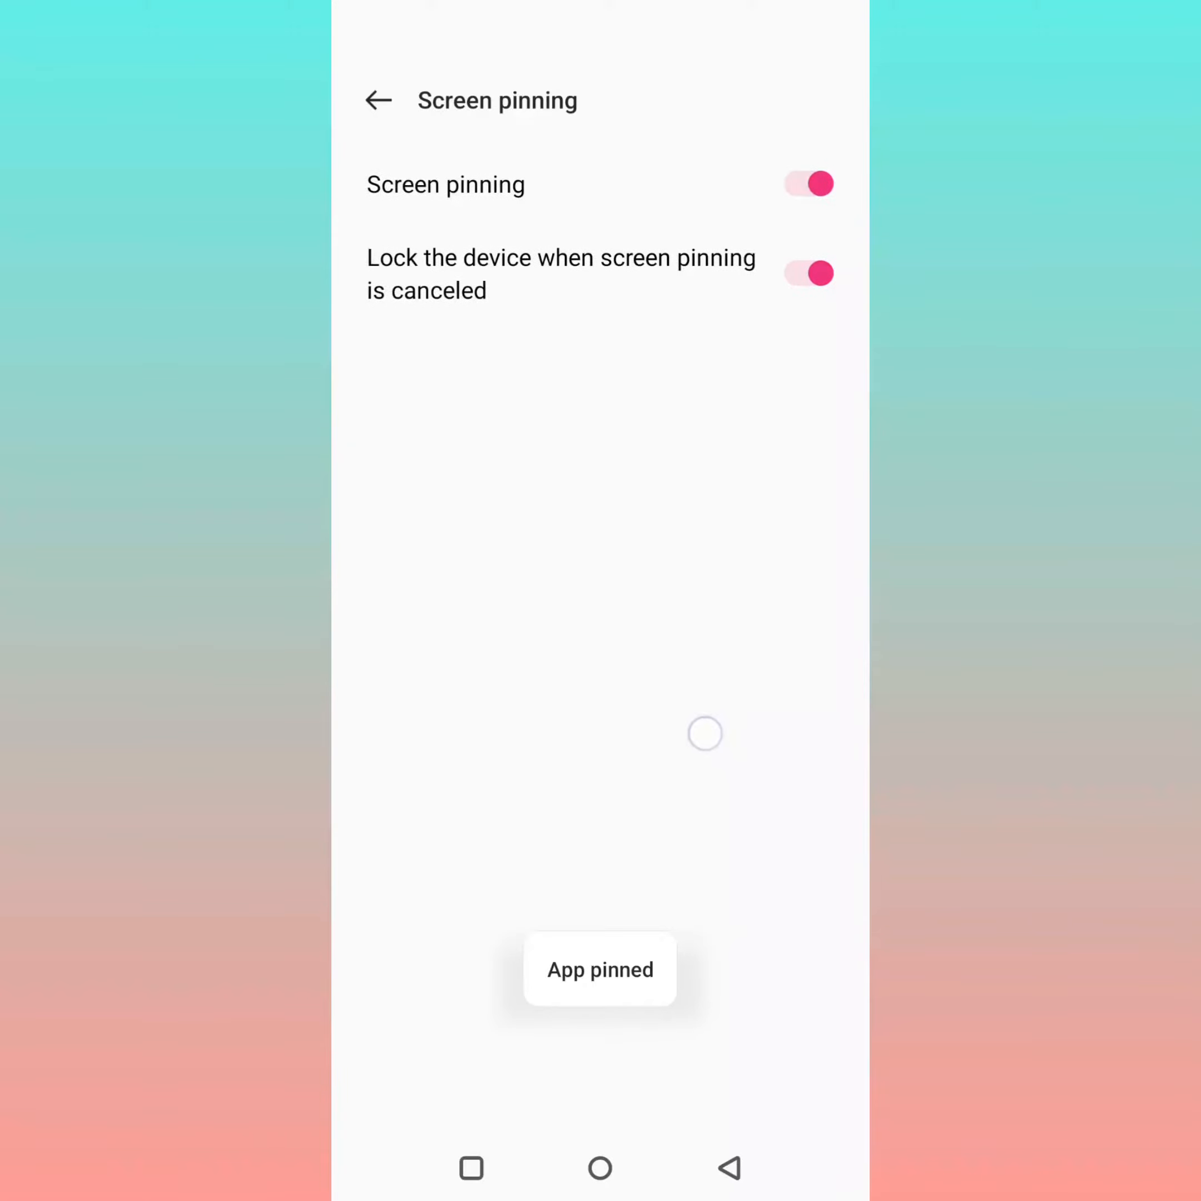
Back out of the screen pinning and Password & security pages to the main settings list
left_click(378, 100)
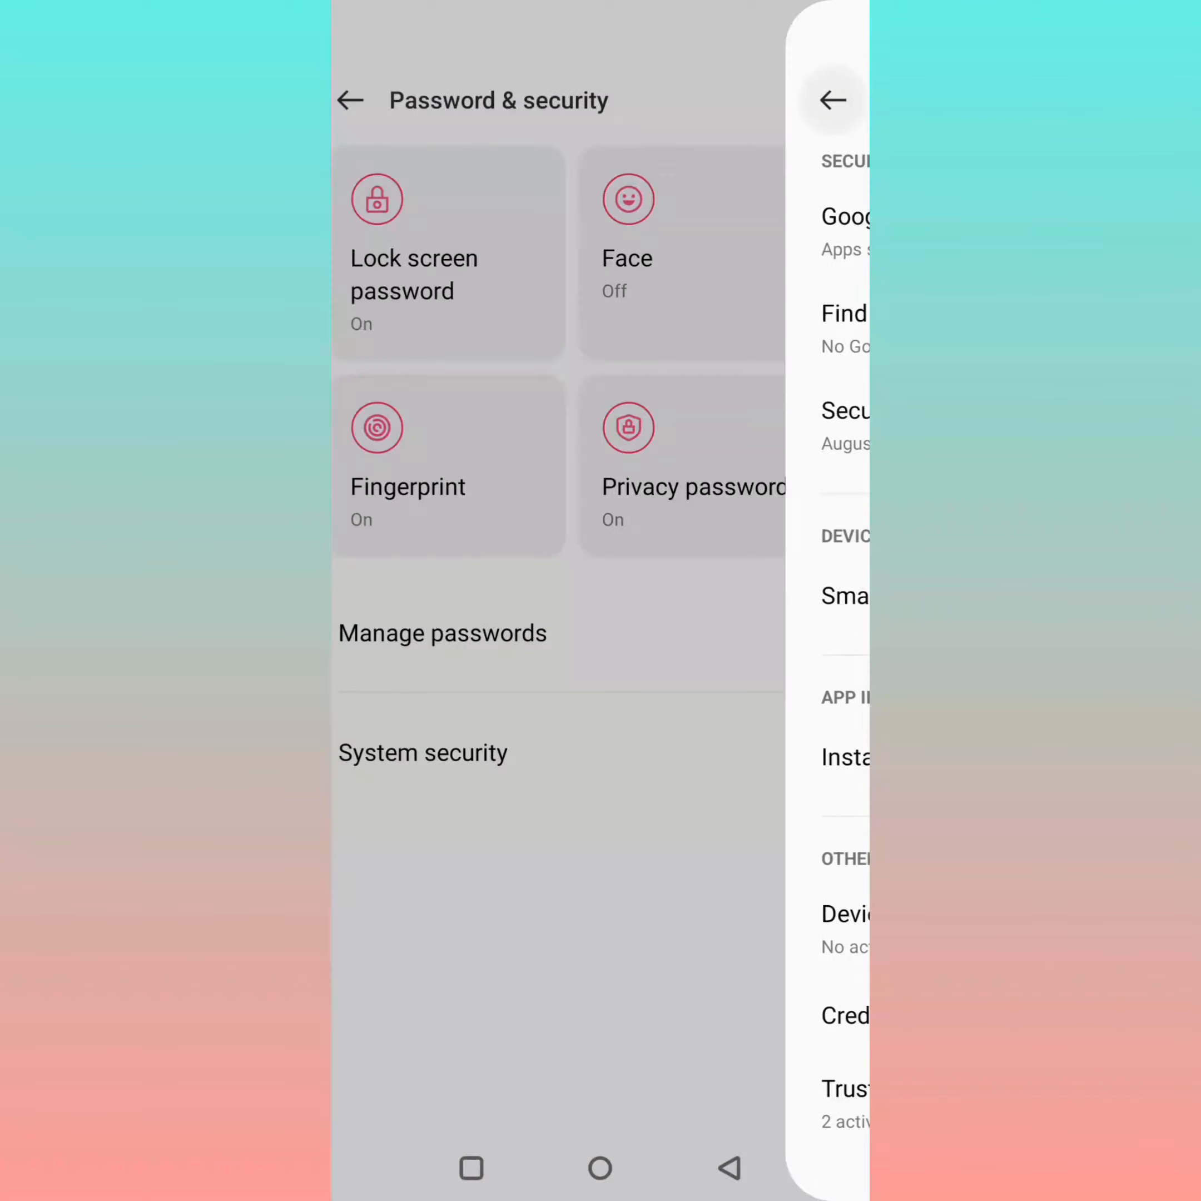
left_click(349, 100)
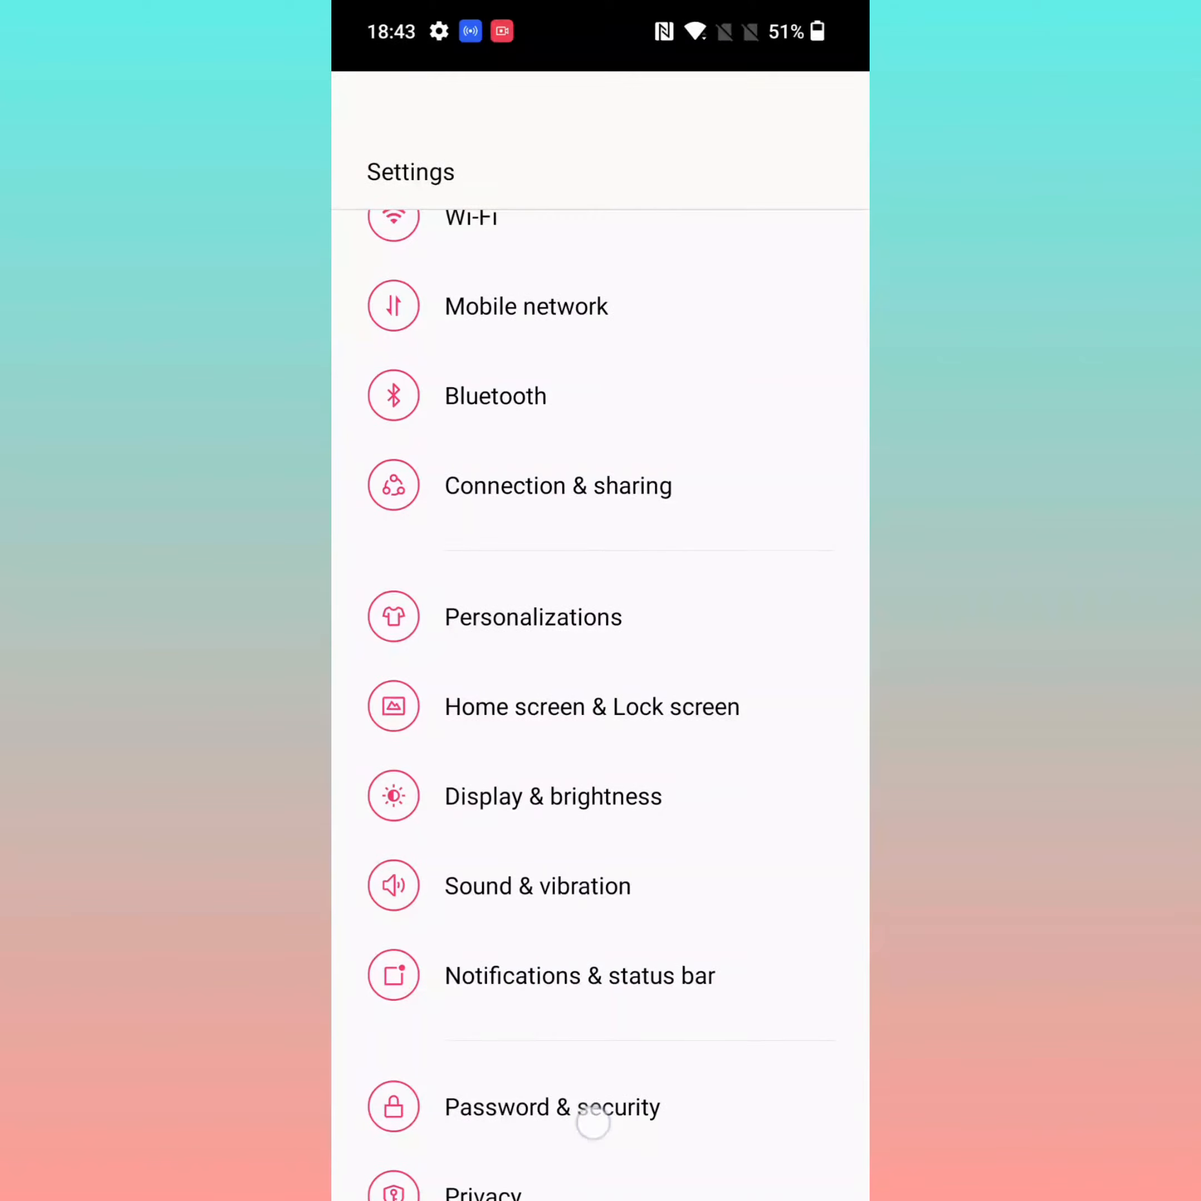
scroll("up", 3)
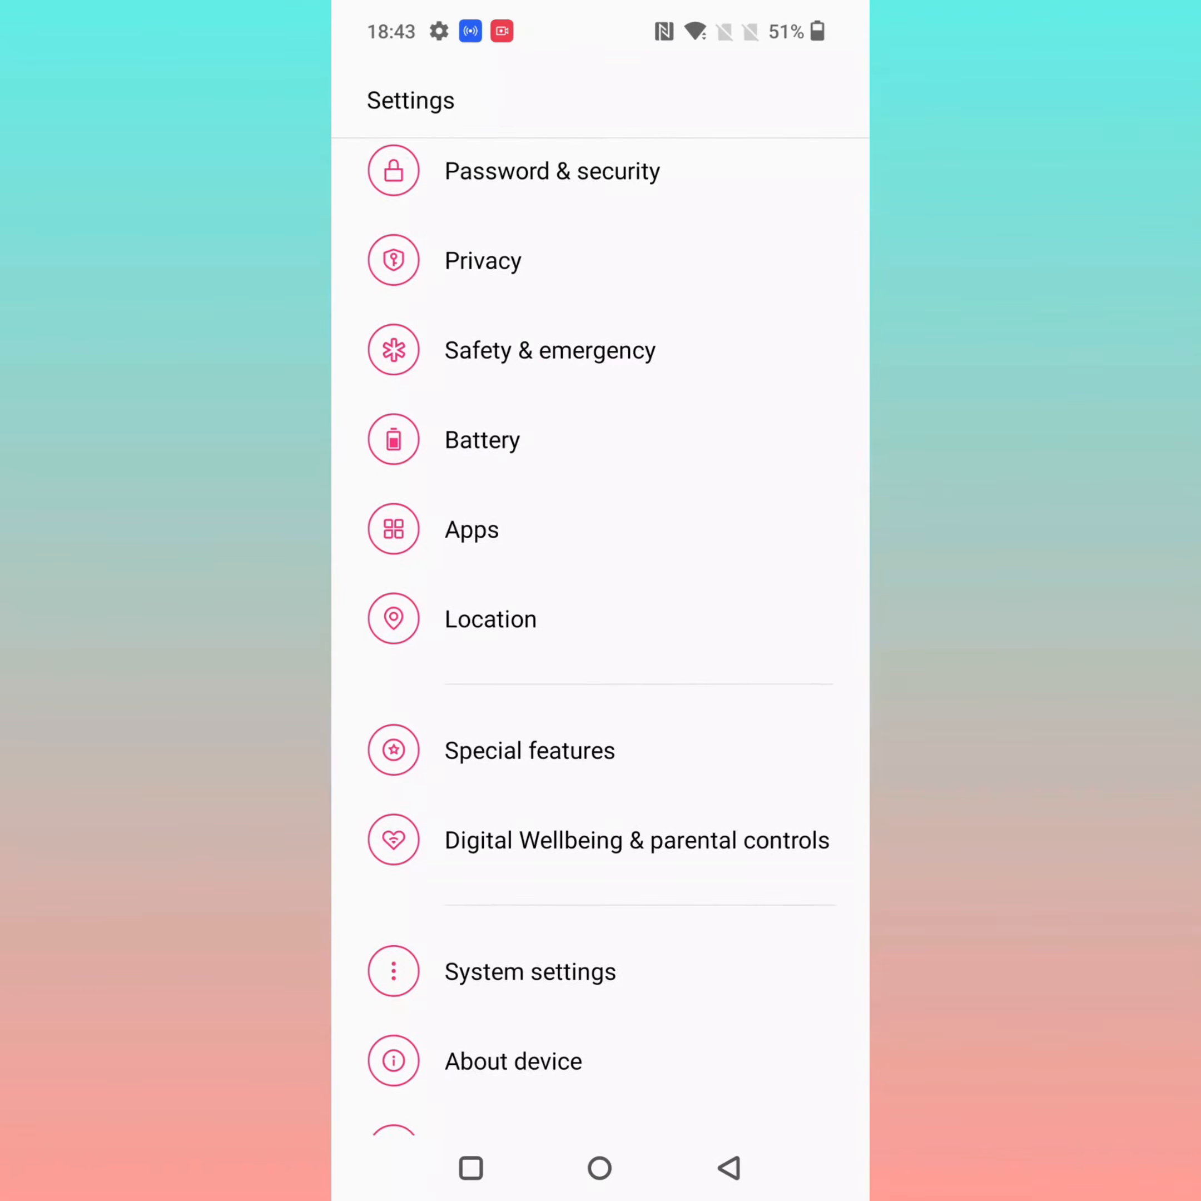